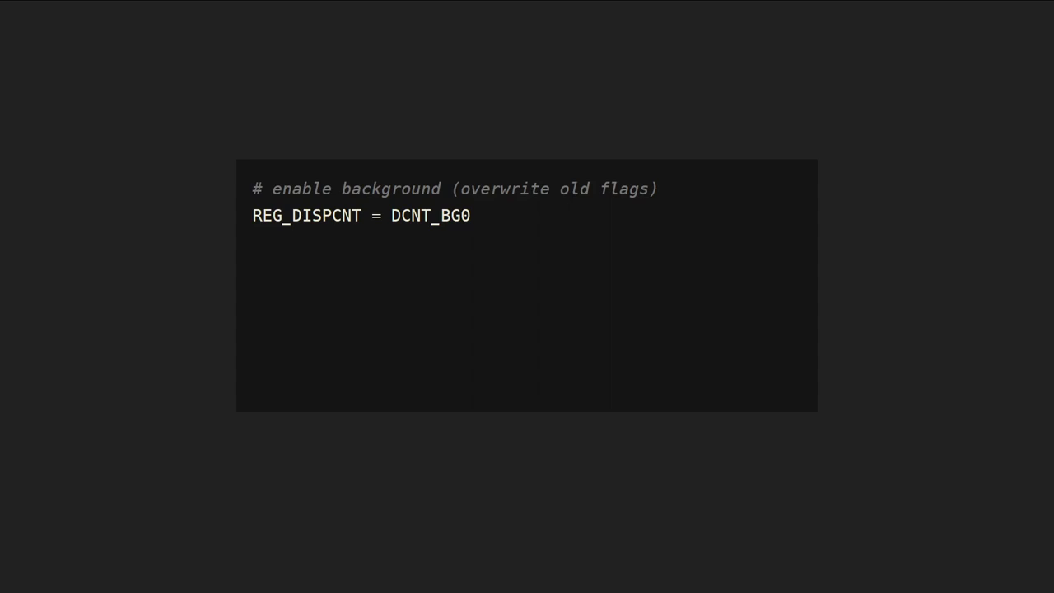
text(# enable sprites)
text(REG_DISPCNT = REG_DISPCNT or DCNT_OBJ or DCNT_OBJ_1D)
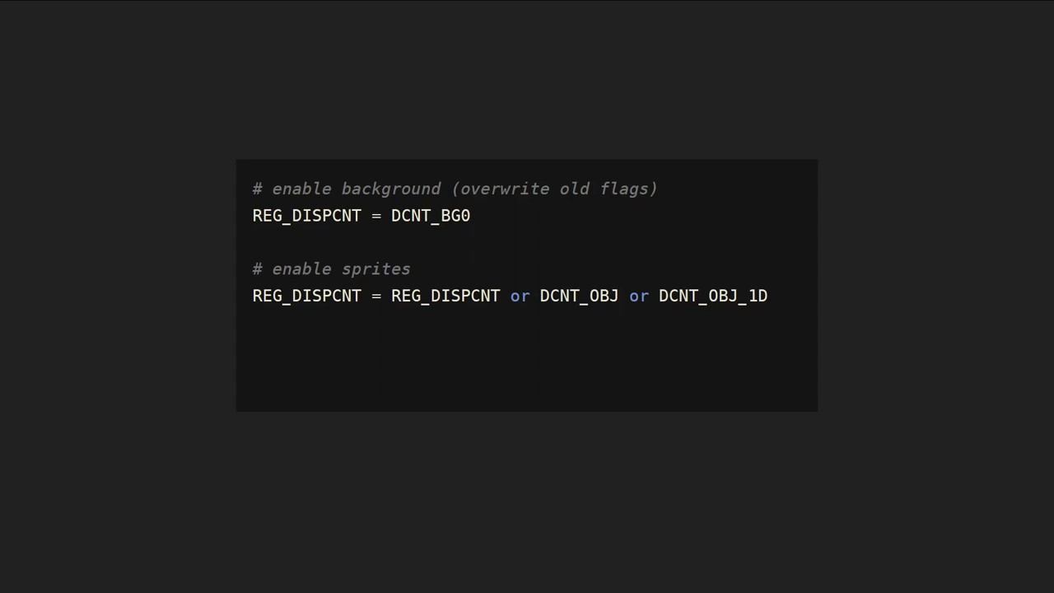